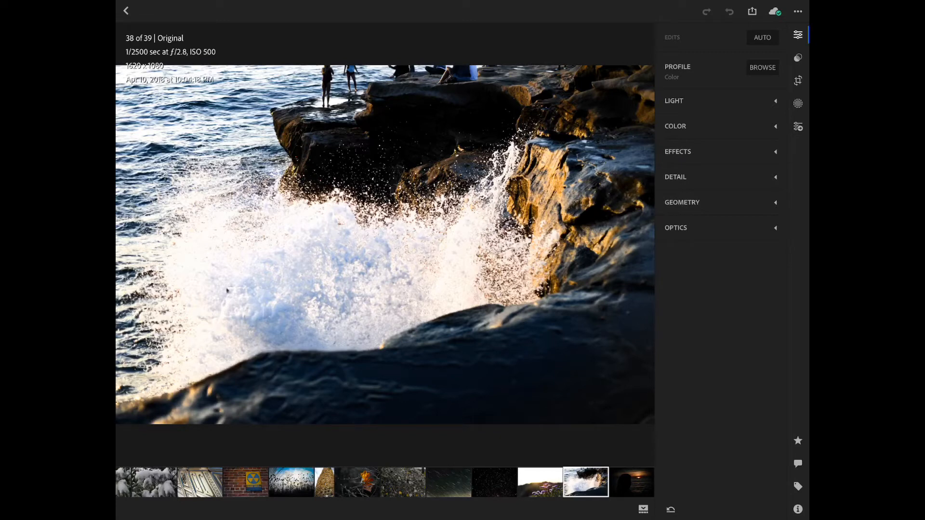
Switch to the sunset silhouette photo and expand its Light adjustments (highlights +28, shadows −13, whites +7, blacks +24).
click(674, 100)
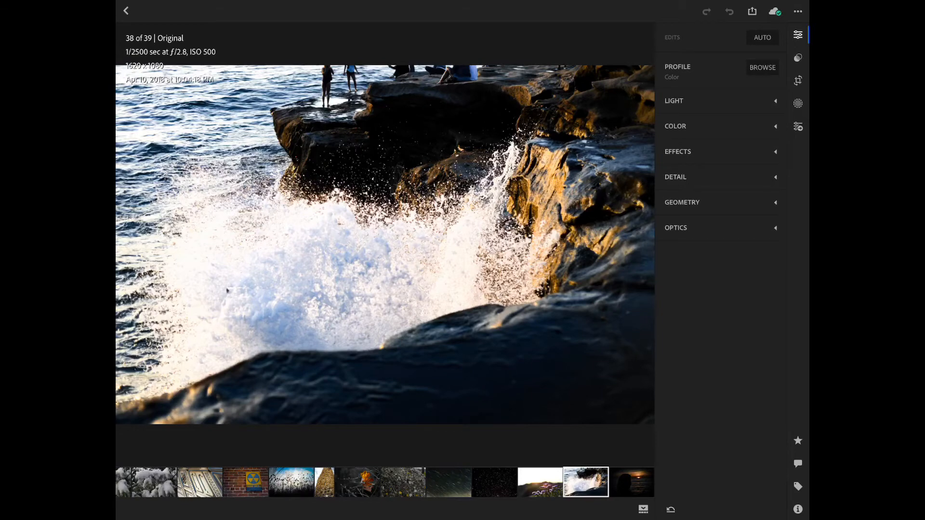
click(631, 481)
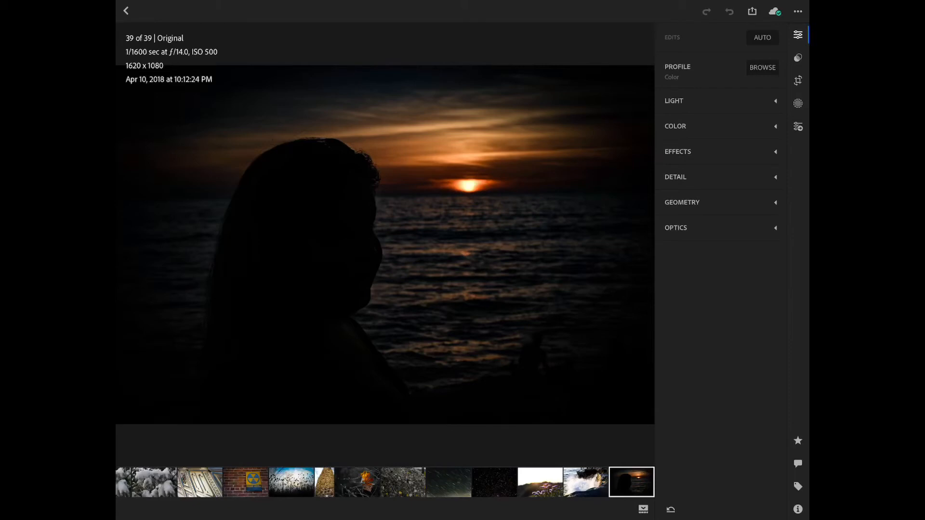
click(673, 100)
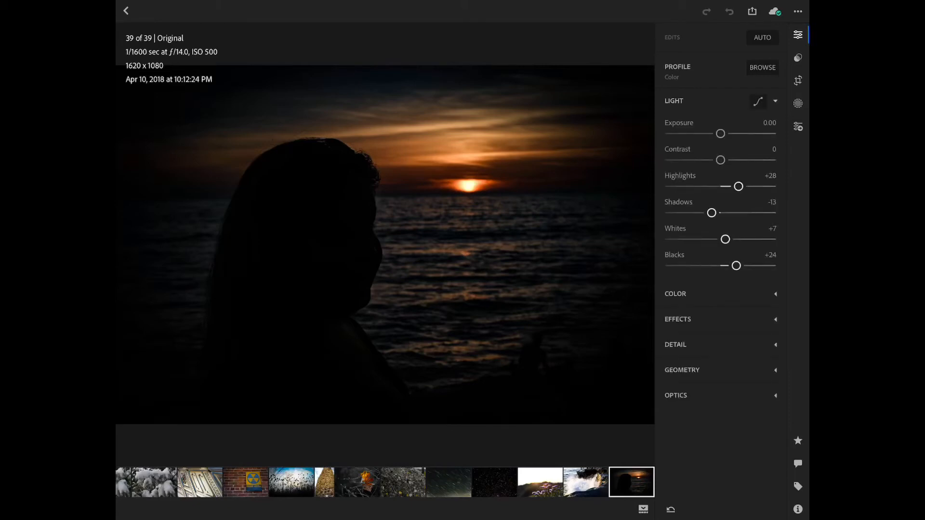